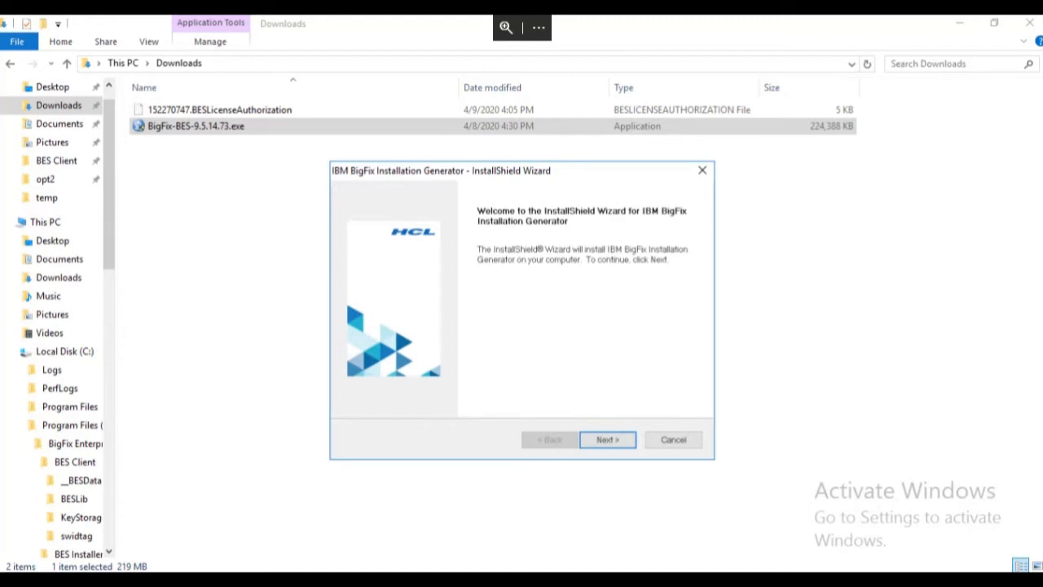
mouse_move(526, 433)
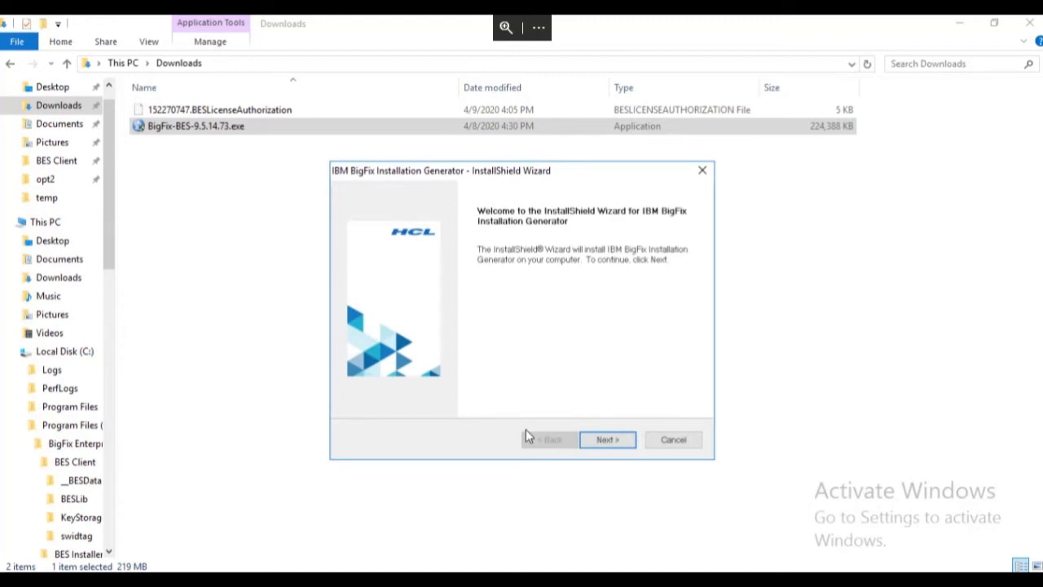
Continue past the welcome page with a Production license installation selected, reaching the license agreement
click(606, 440)
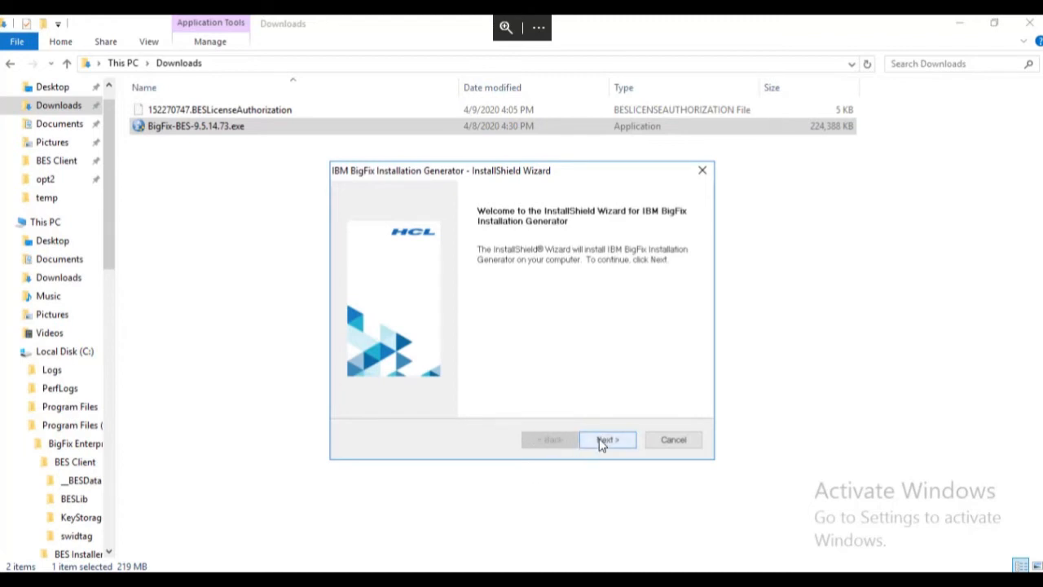
click(606, 440)
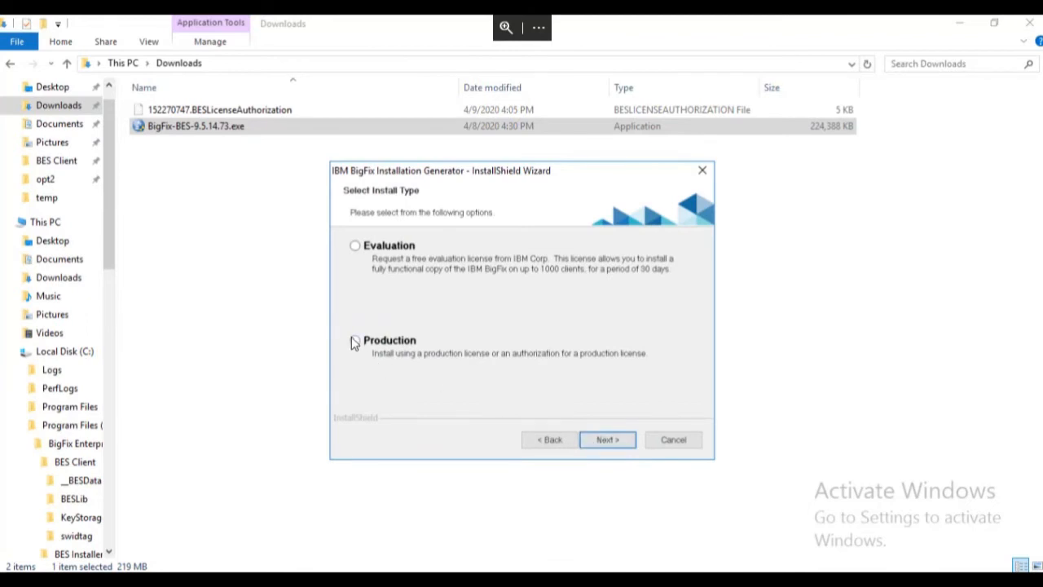
click(355, 340)
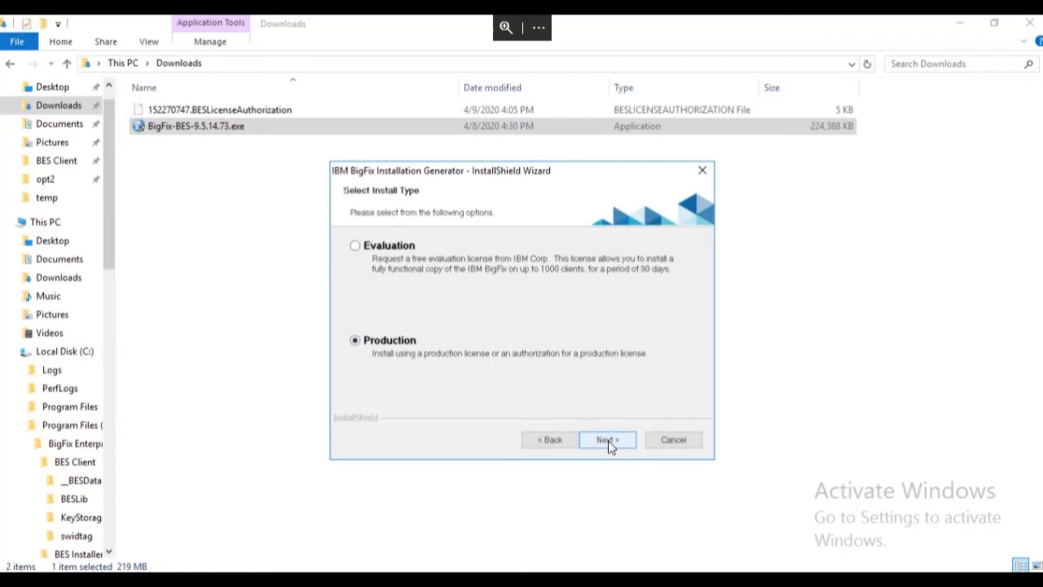
click(606, 440)
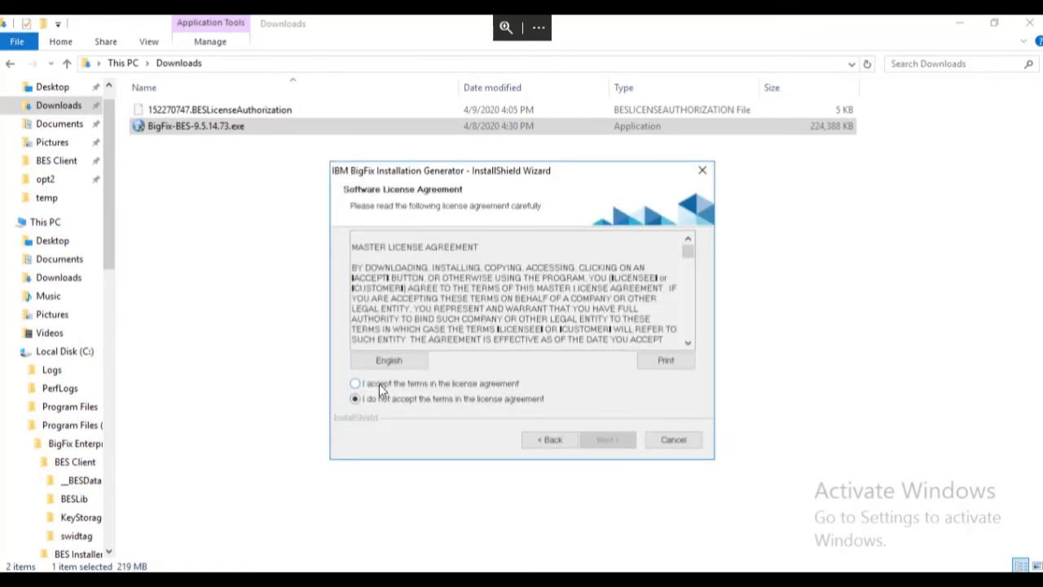
Accept the license agreement terms and continue to the Setup Type page
click(355, 384)
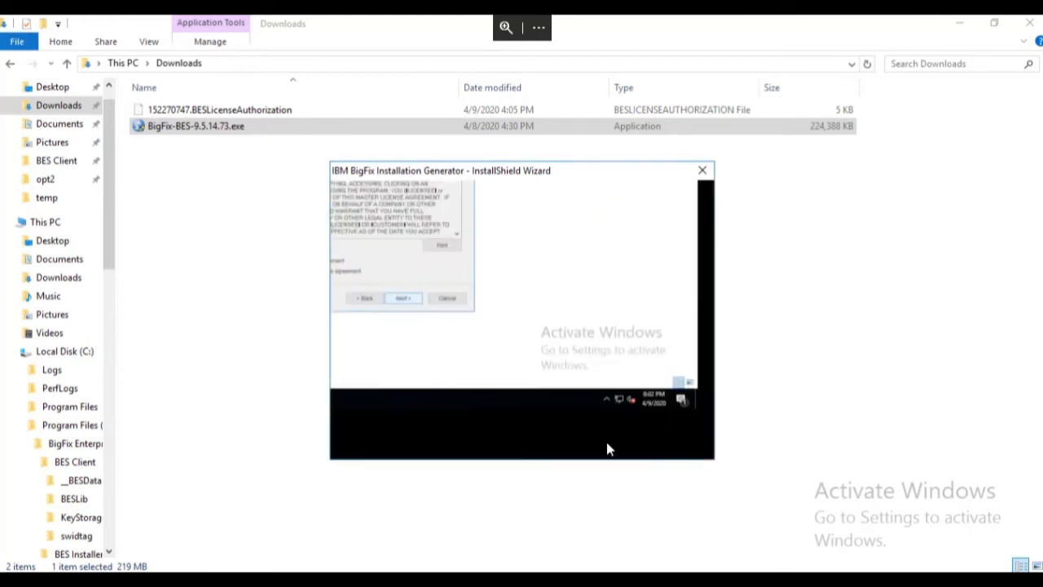
click(404, 297)
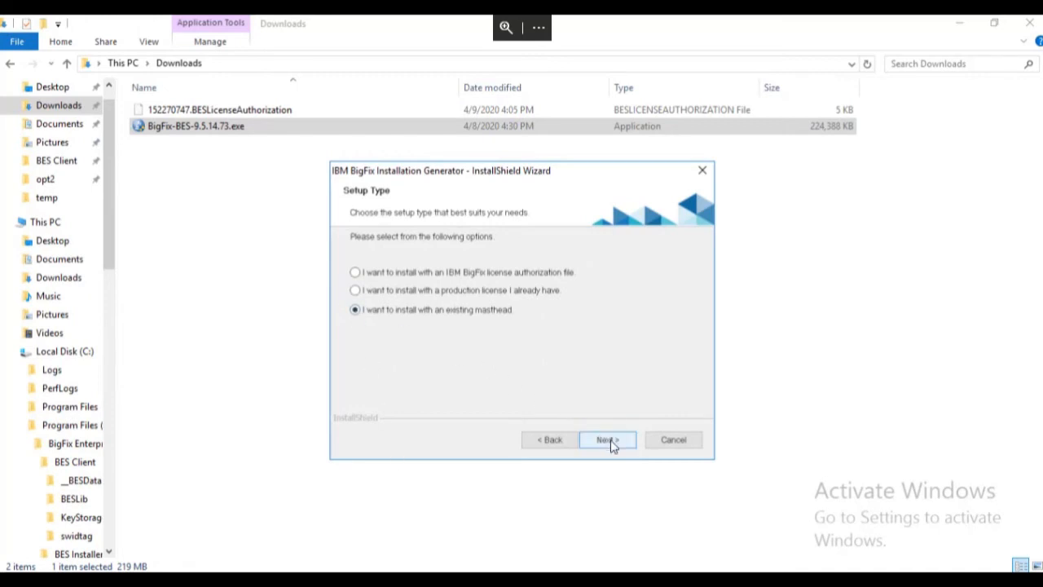
Proceed with 'I want to install with an existing masthead', bringing up the masthead file chooser
click(606, 440)
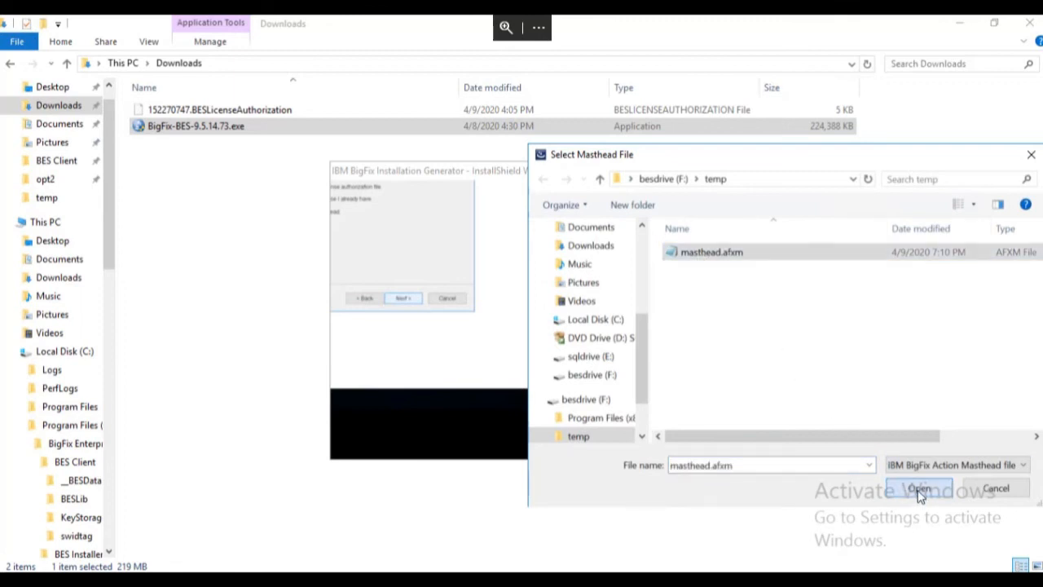
Load masthead.afxm from F:\temp and reach the Choose Destination Location page
click(924, 487)
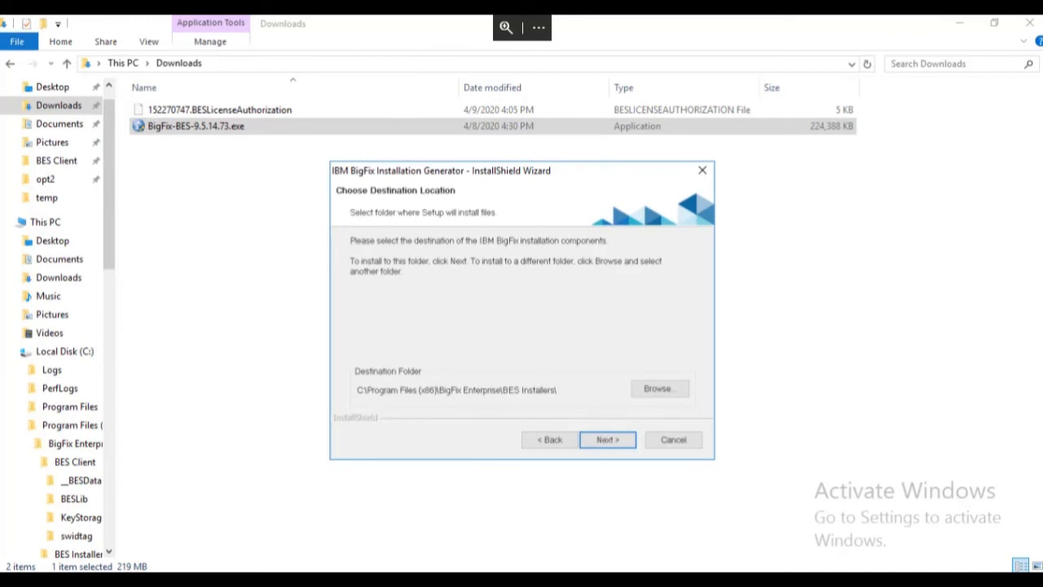
mouse_move(613, 481)
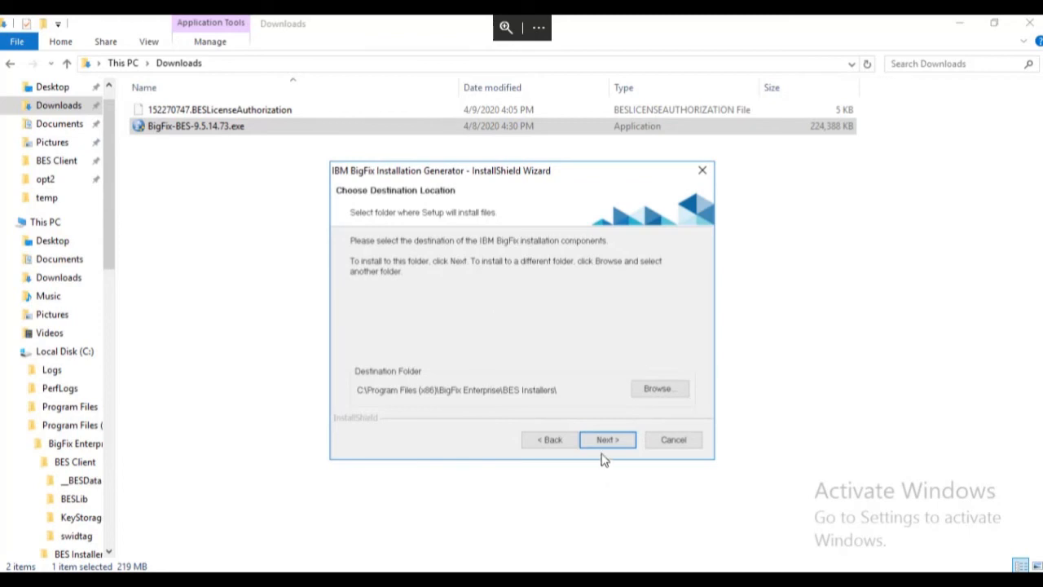
Generate the installers into the default C:\Program Files (x86)\BigFix Enterprise\BES Installers folder
click(606, 440)
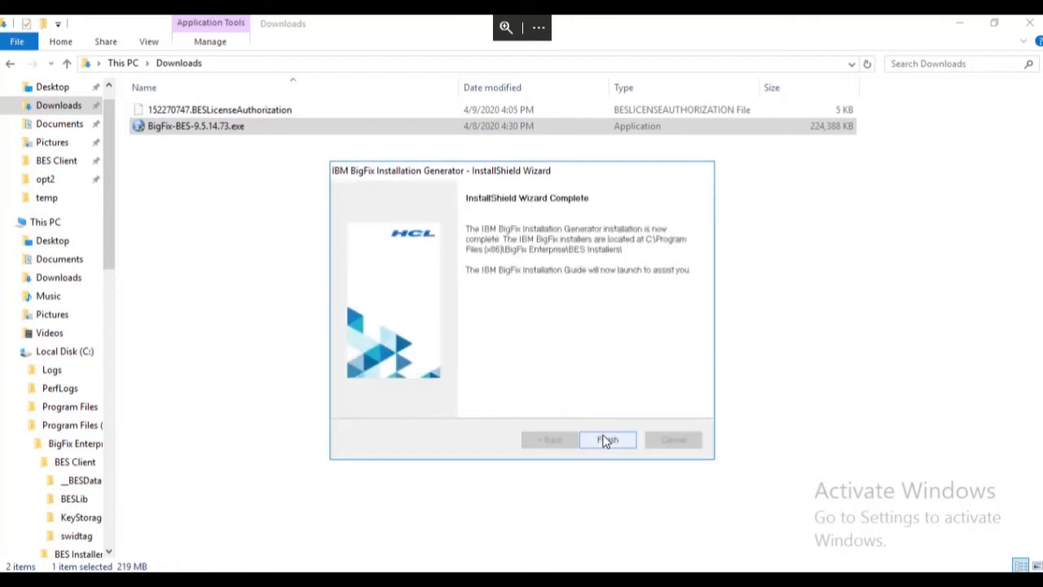
Finish the completed wizard and launch the installation guide from the BES Installers folder
click(607, 440)
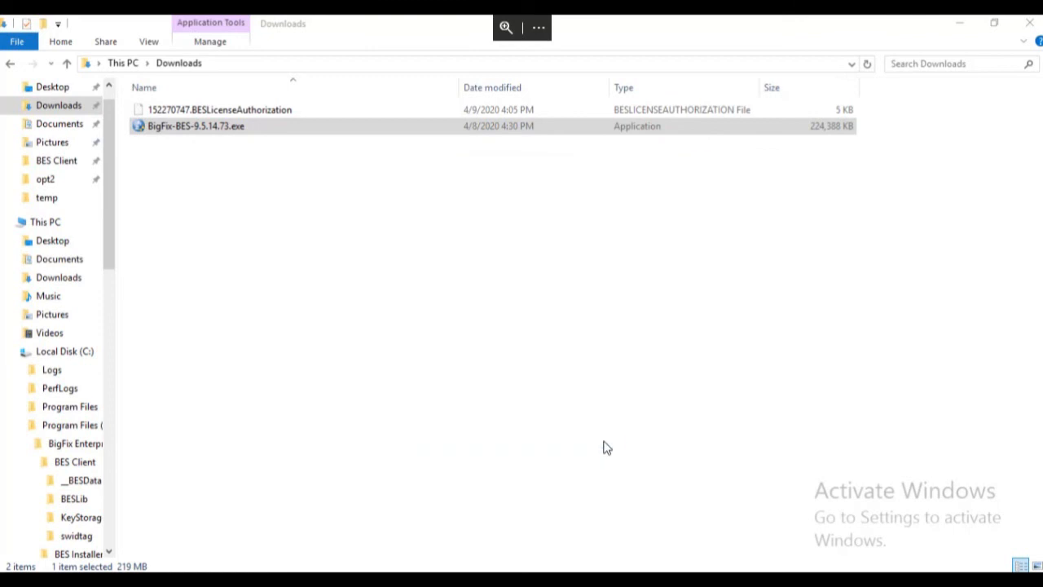
double_click(187, 125)
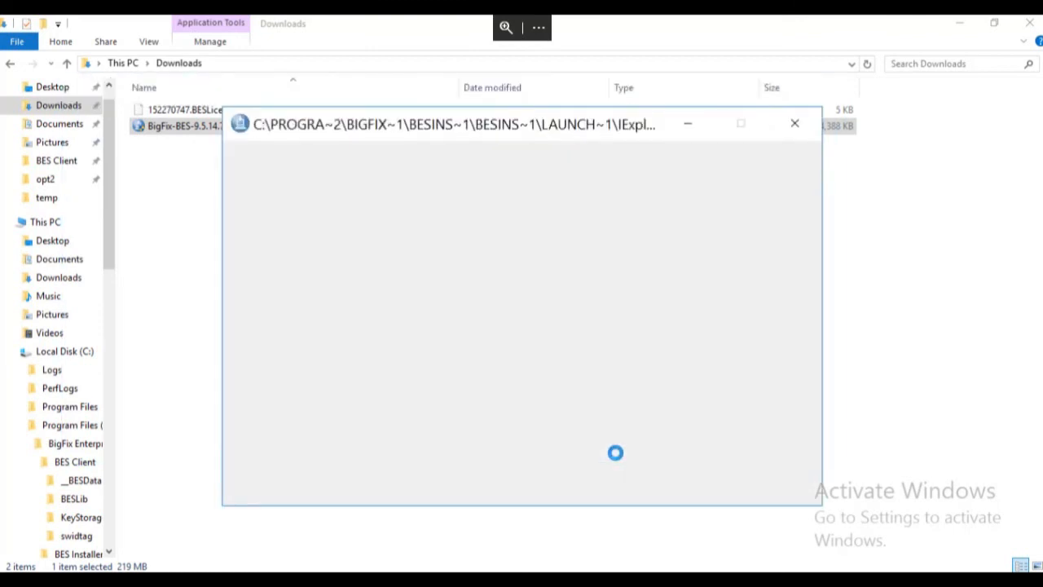